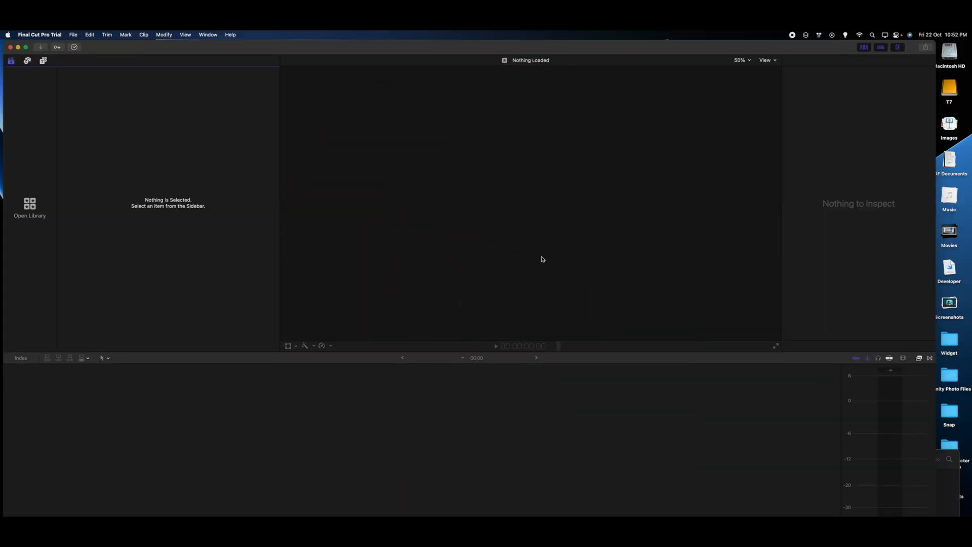
mouse_move(76, 47)
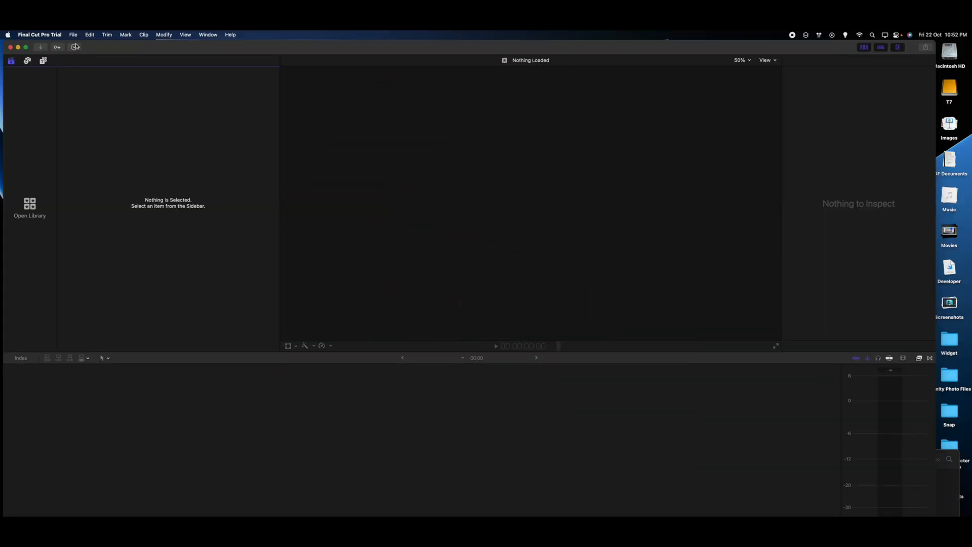
- Start a new library from the File menu's New submenu
click(73, 33)
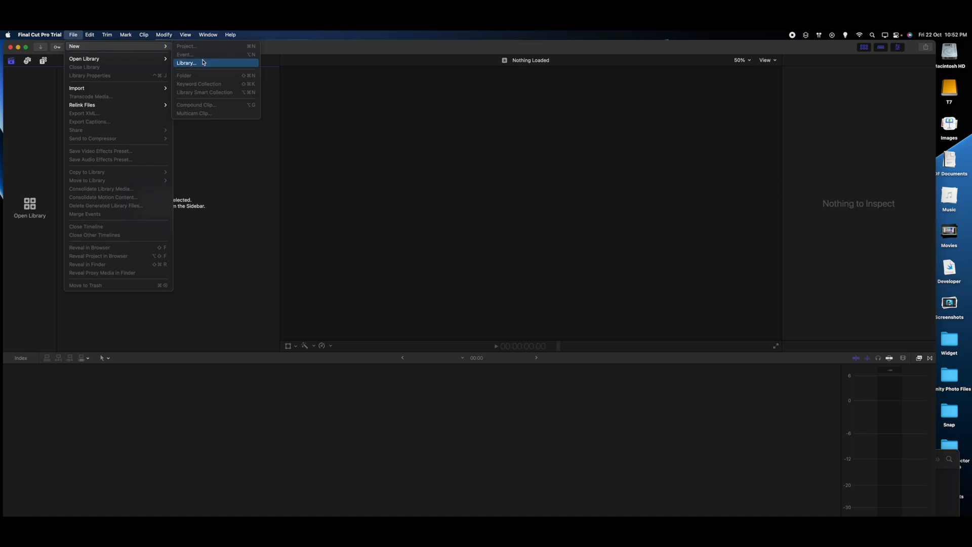
click(186, 63)
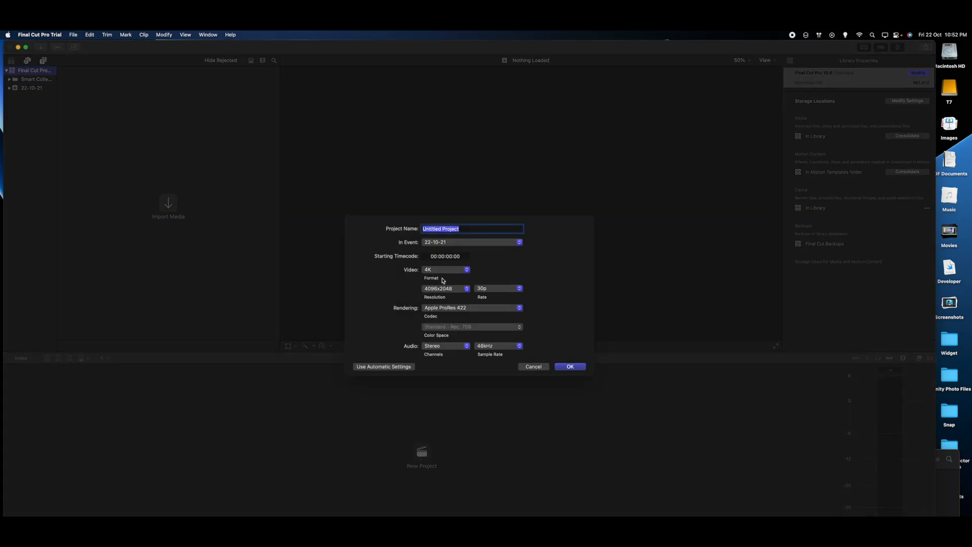
- Name the new project 'Object Tracking', keeping the 4K 30p defaults
text(Object)
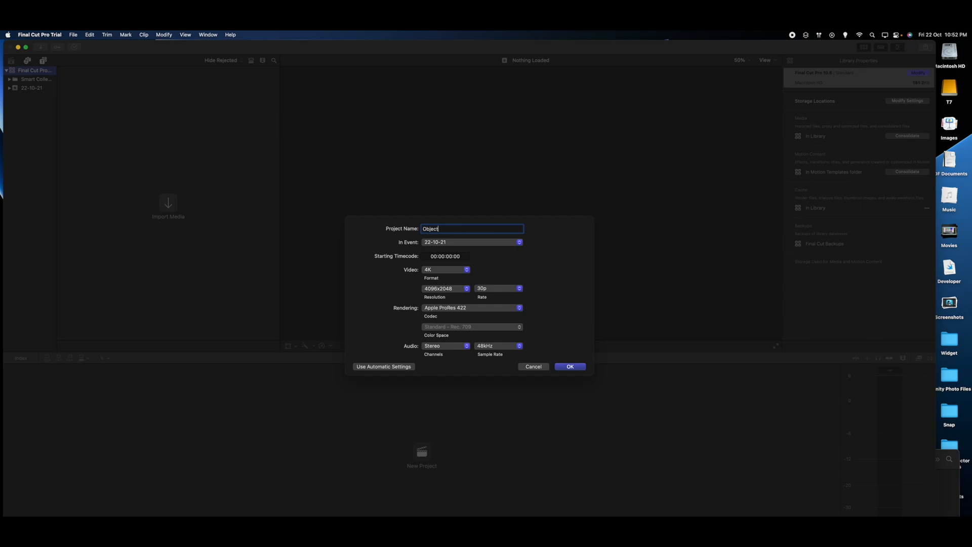
text(Tracking)
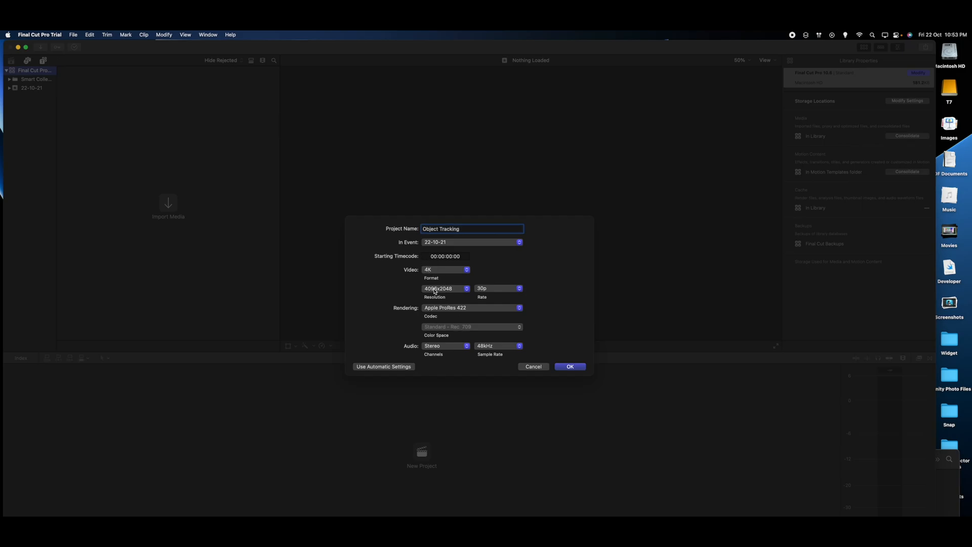
mouse_move(436, 296)
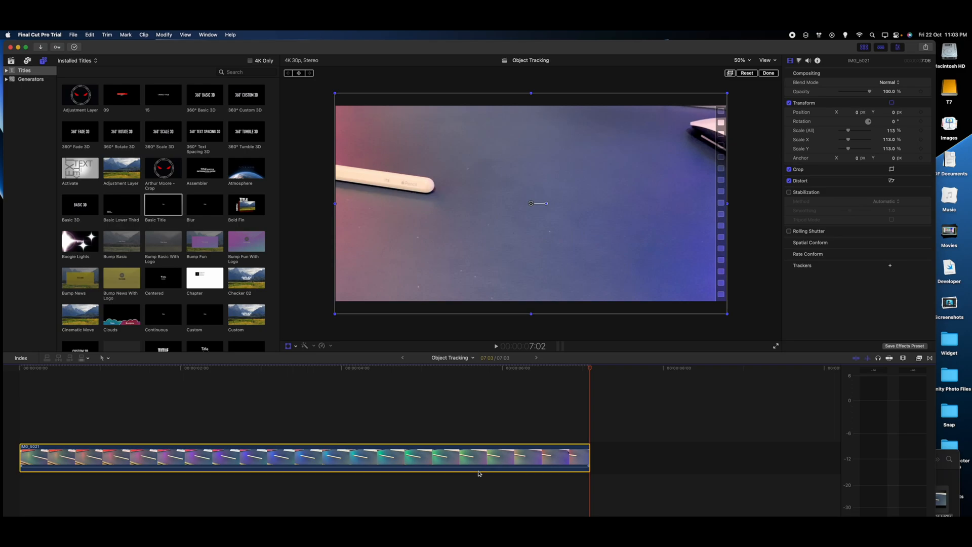
mouse_move(679, 312)
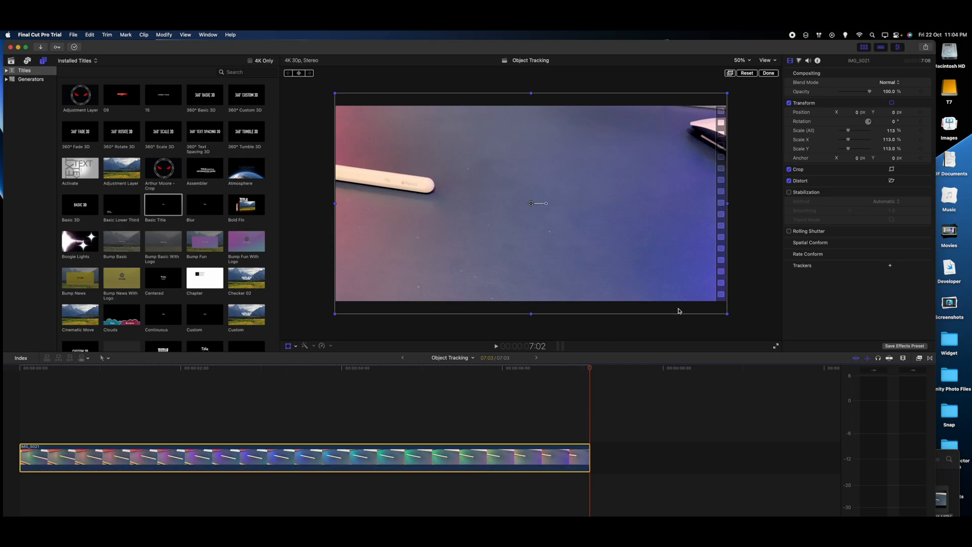
- Enable Stabilization and make a compound clip named 'Object Tracking Clip'
click(790, 192)
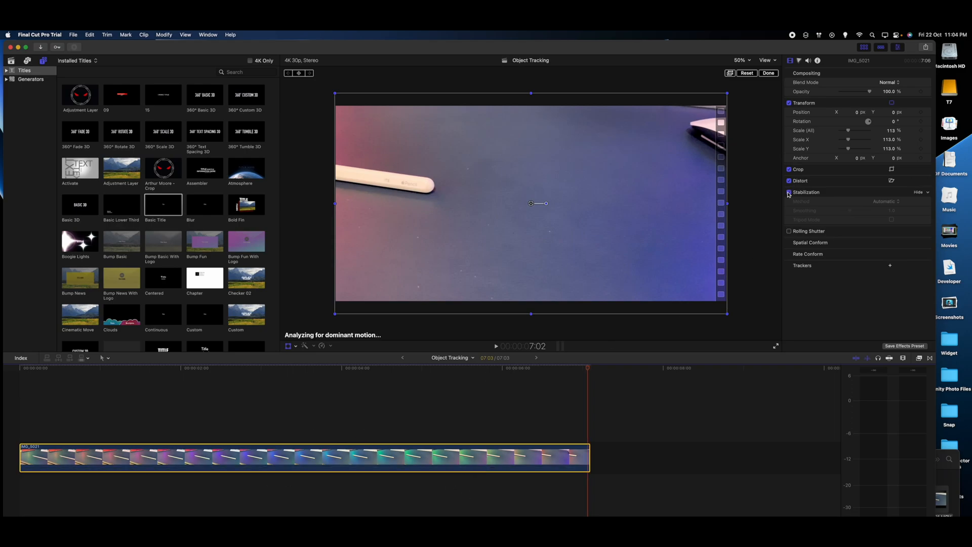
click(790, 193)
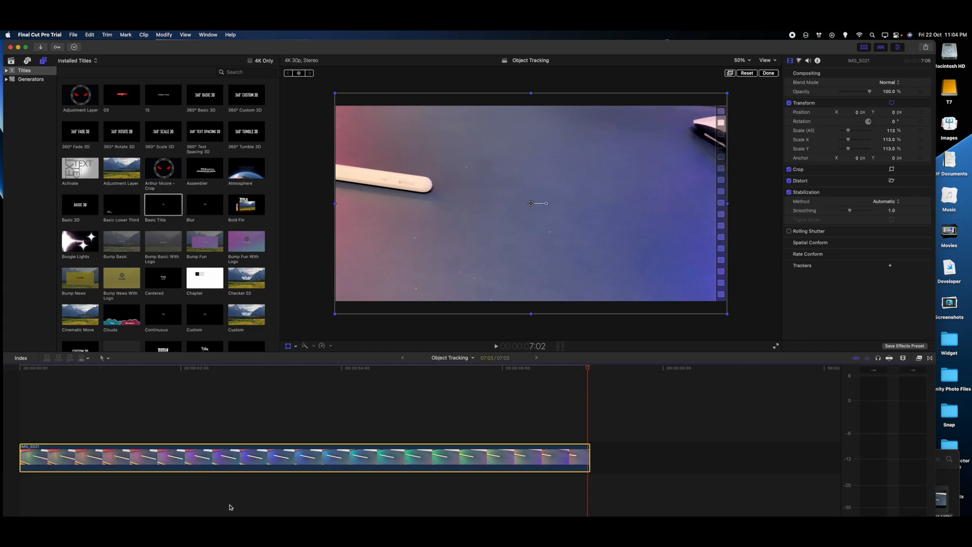
right_click(235, 458)
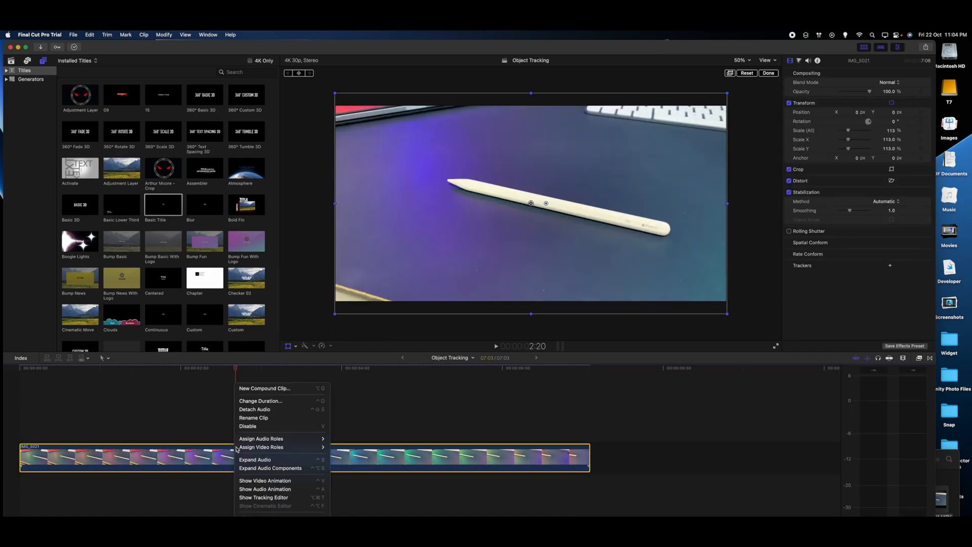
click(264, 388)
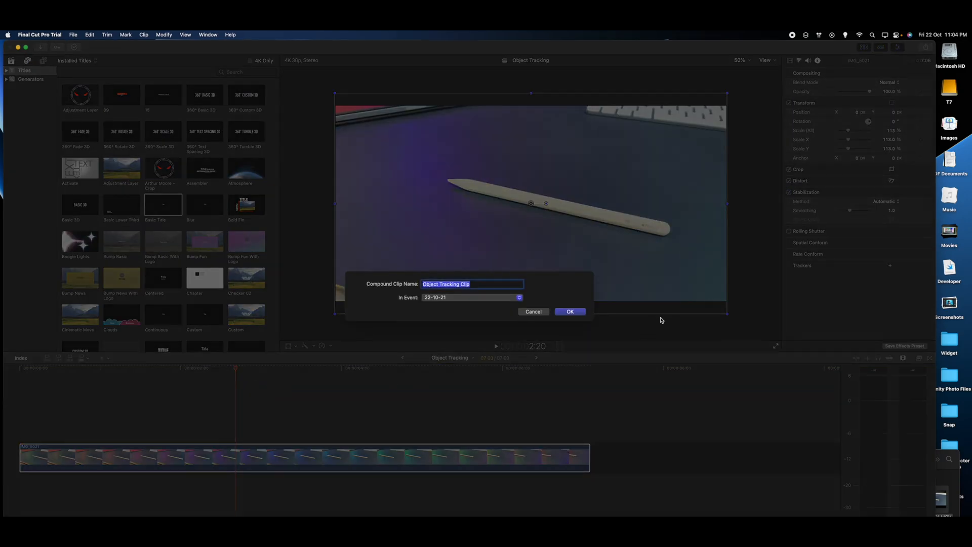
click(568, 311)
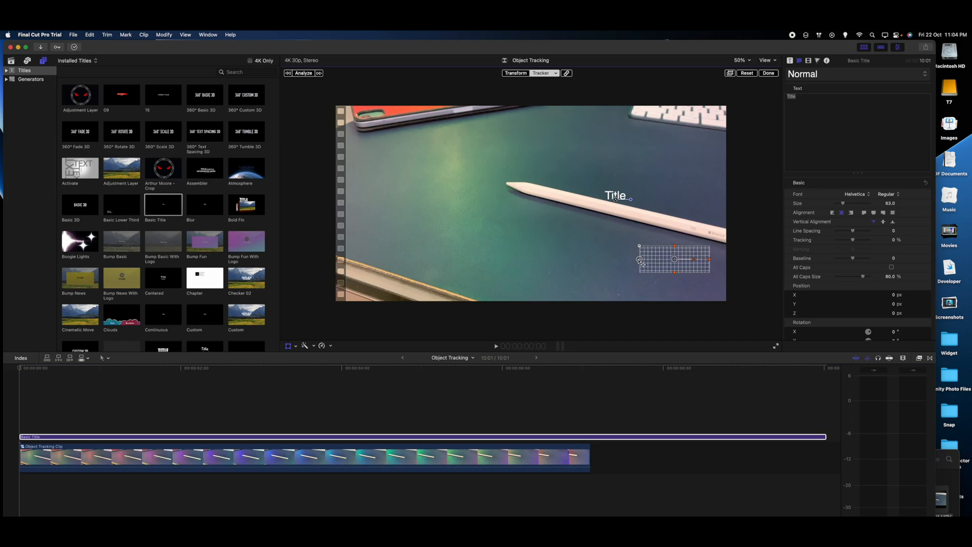
- Drag the Basic Title's tracker box onto the Apple Pencil's far end
drag(675, 260, 690, 231)
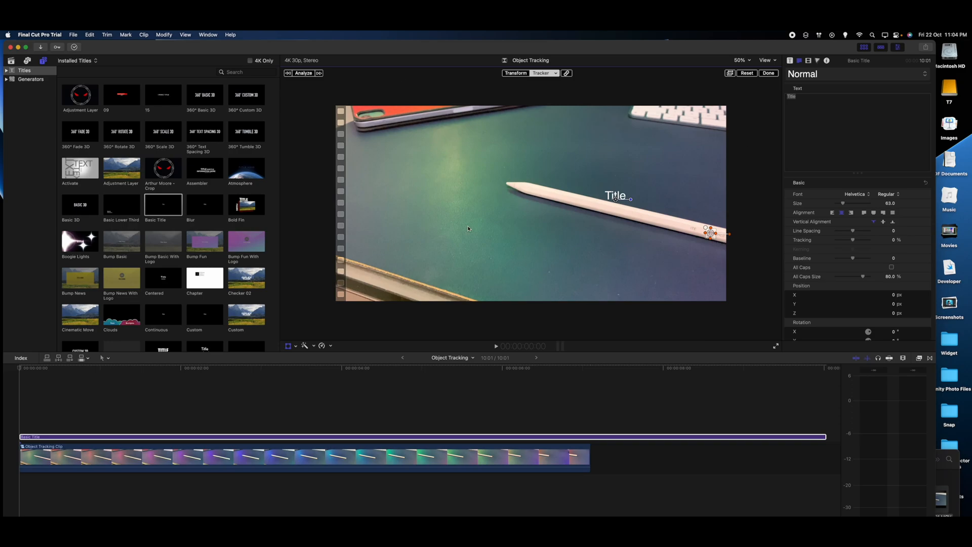
mouse_move(652, 214)
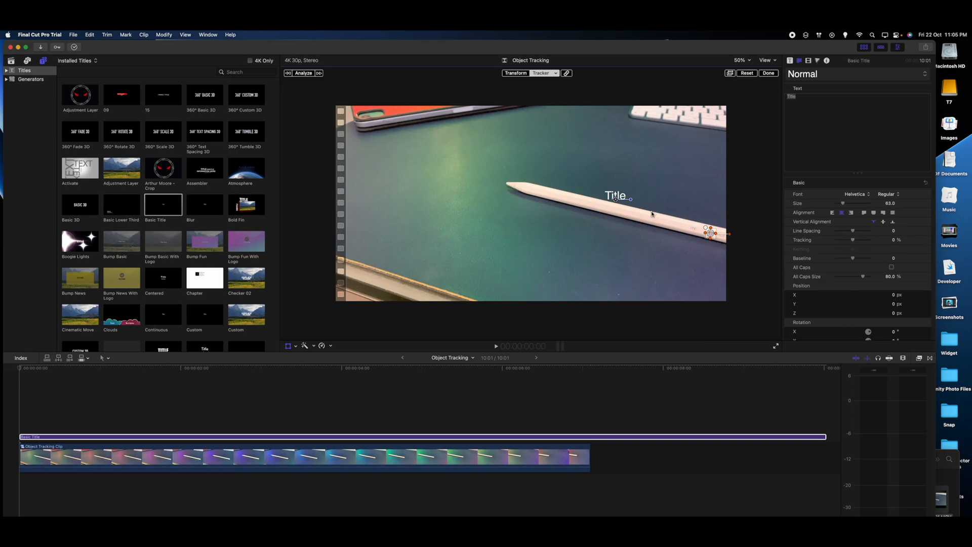
mouse_move(312, 92)
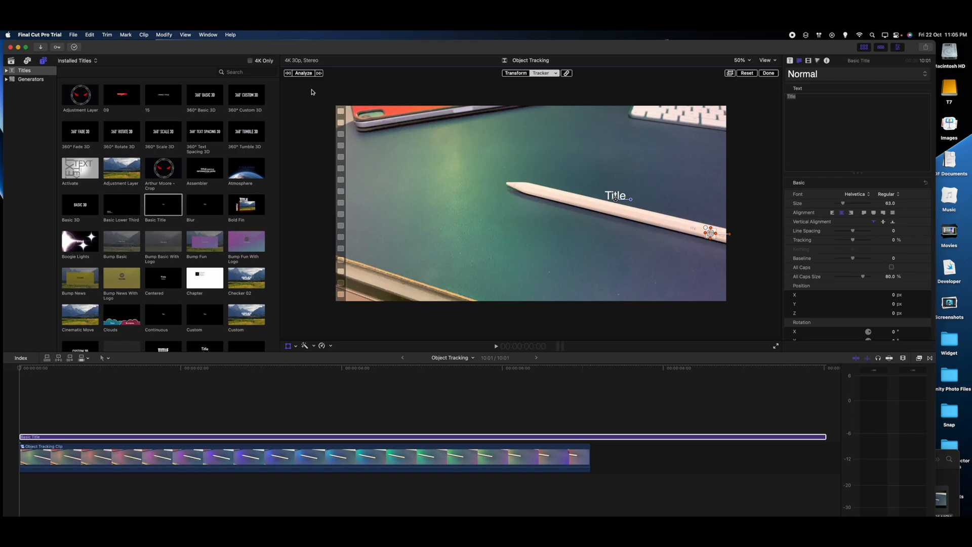
- Analyze the tracker, then select the title's text field for editing
click(304, 73)
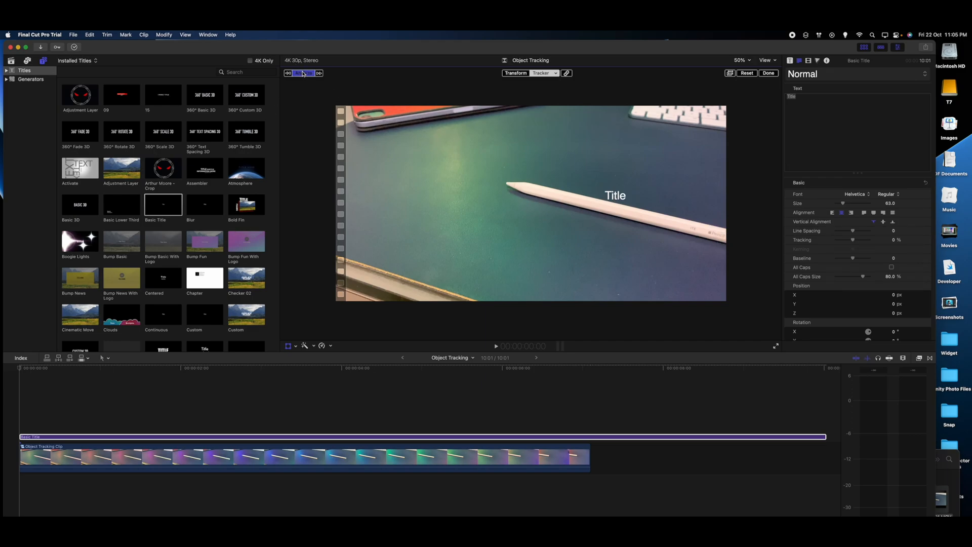
click(304, 72)
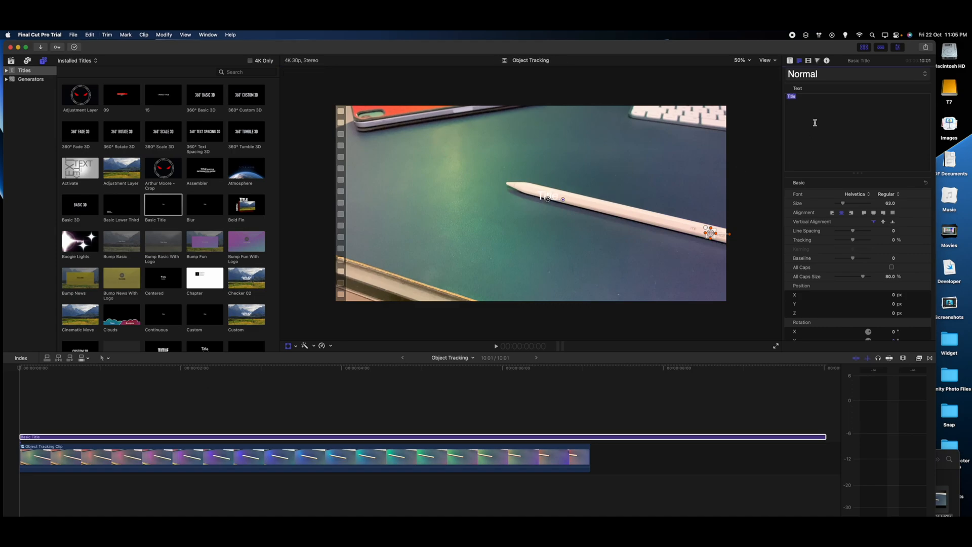
- Change the title to 'Apple Pencil' in Bold and place it just above the pencil
text(Apple Pe)
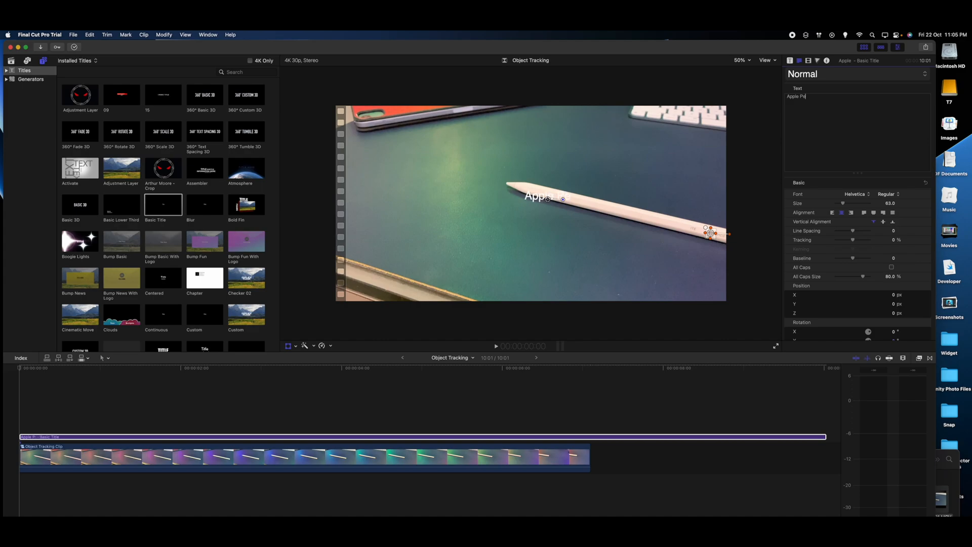
click(887, 194)
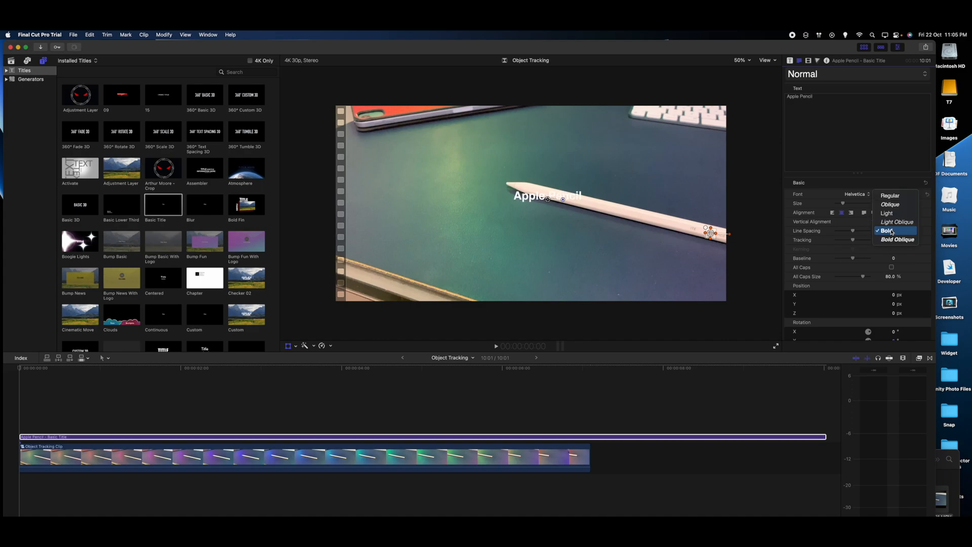
click(888, 230)
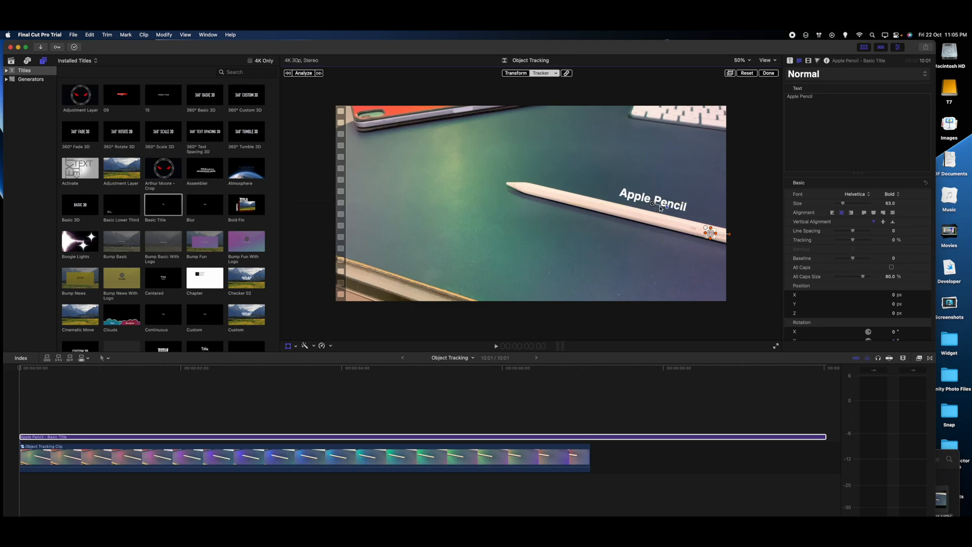
drag(651, 205, 649, 204)
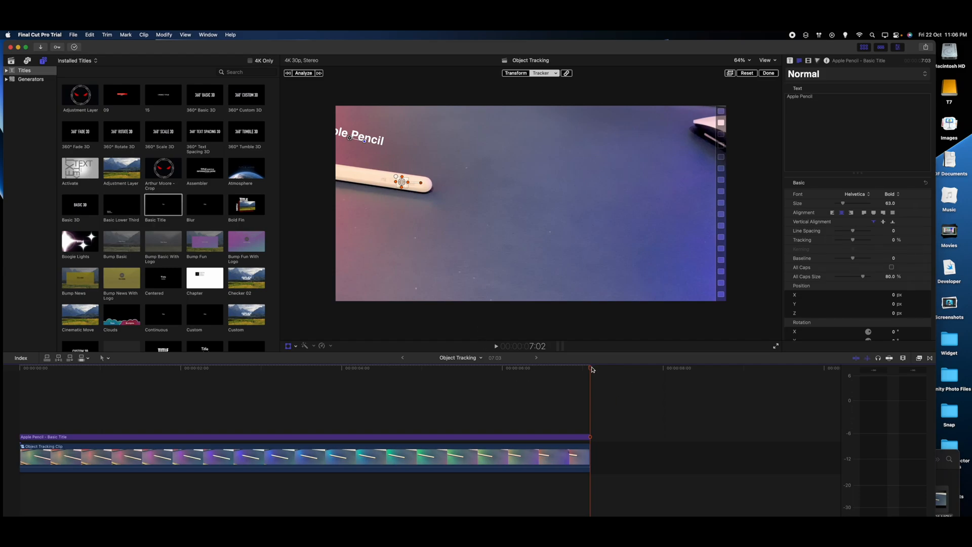
- Trim the title's end to match the compound clip and check tracking
click(326, 368)
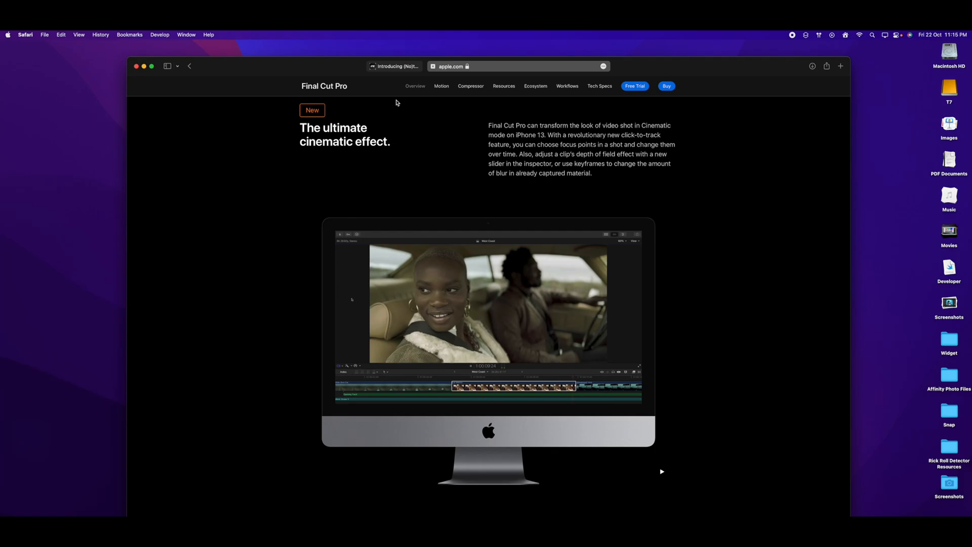
mouse_move(409, 186)
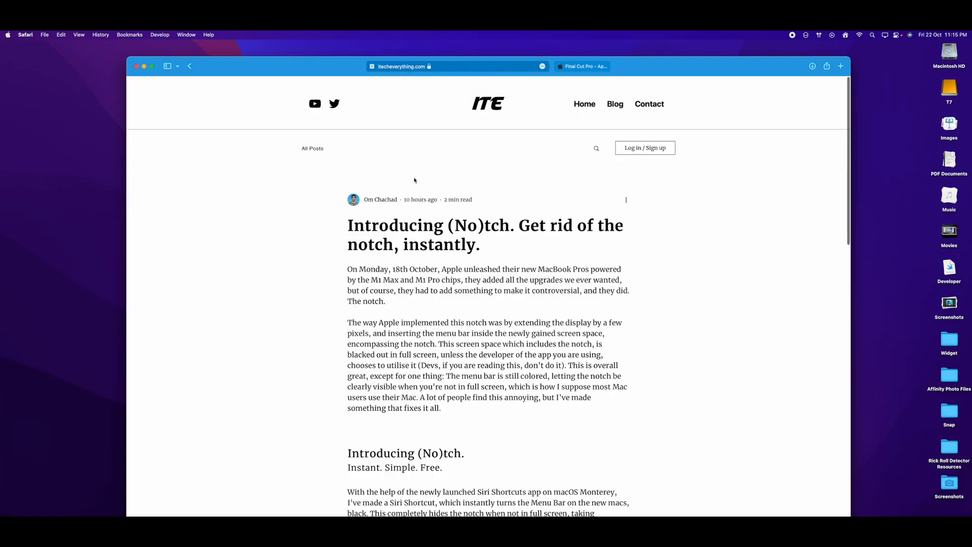
- Scroll down the (No)tch blog post to its opening paragraphs
scroll(down, 3)
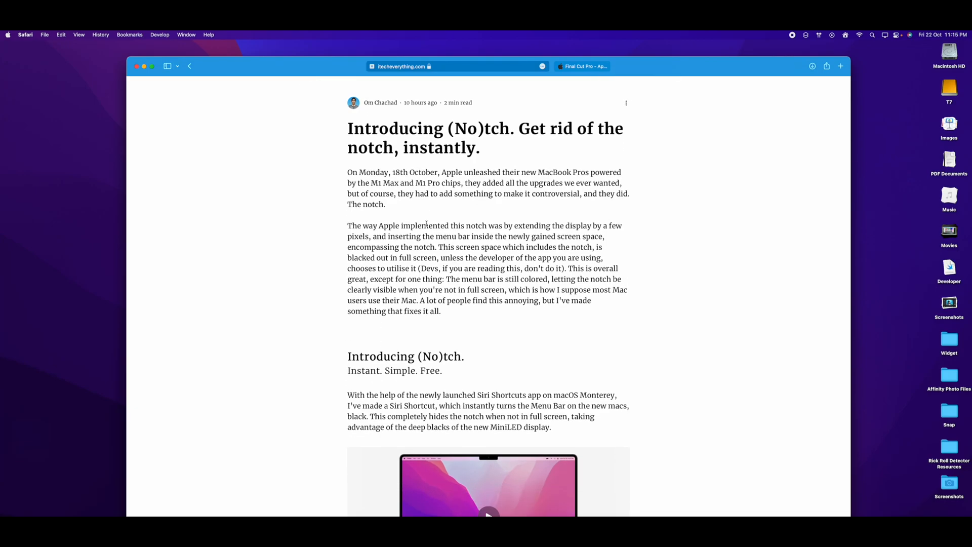